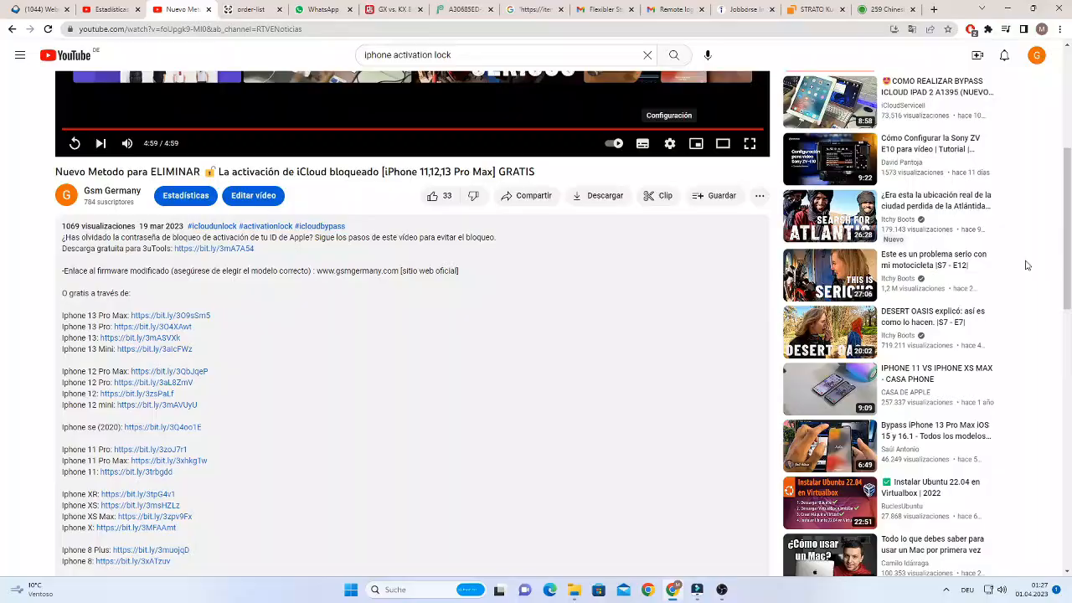
Go from the Flash Method page through firmware download categories to Signature File Download.
scroll(down, 3)
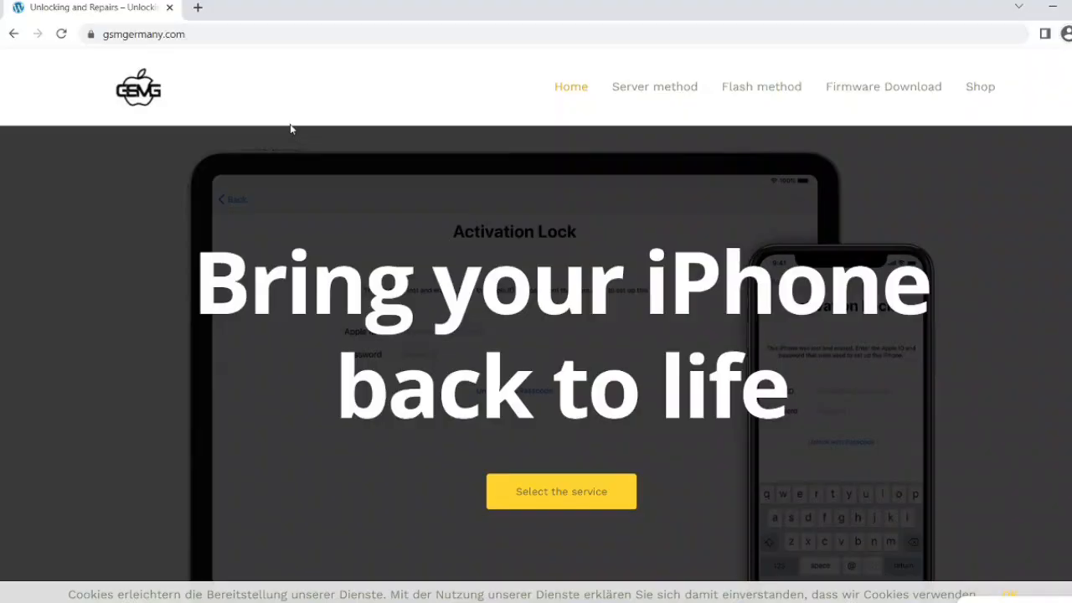
scroll(down, 3)
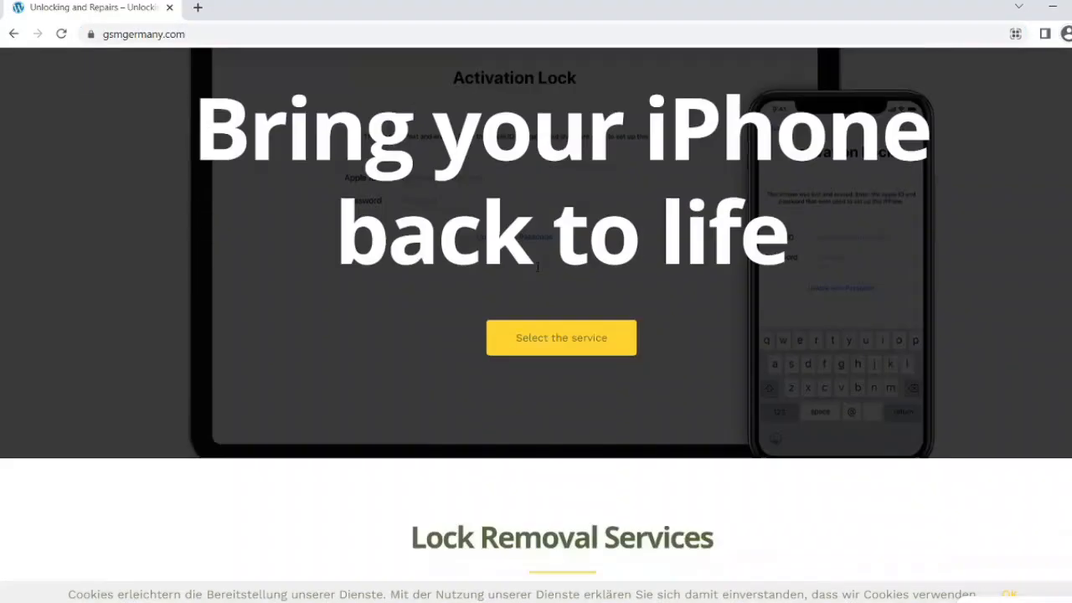
scroll(down, 3)
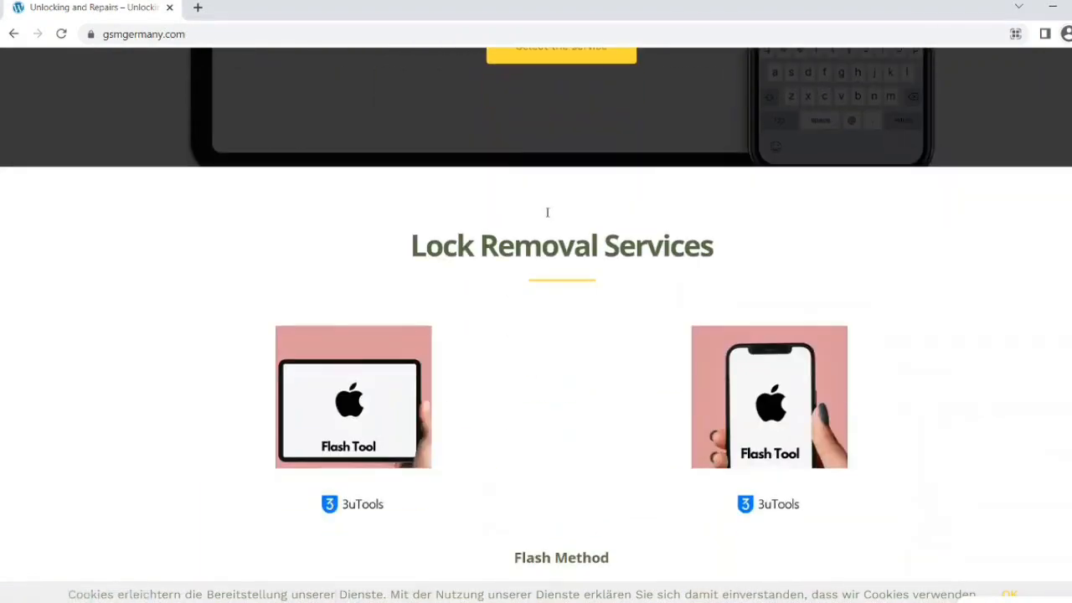
mouse_move(377, 422)
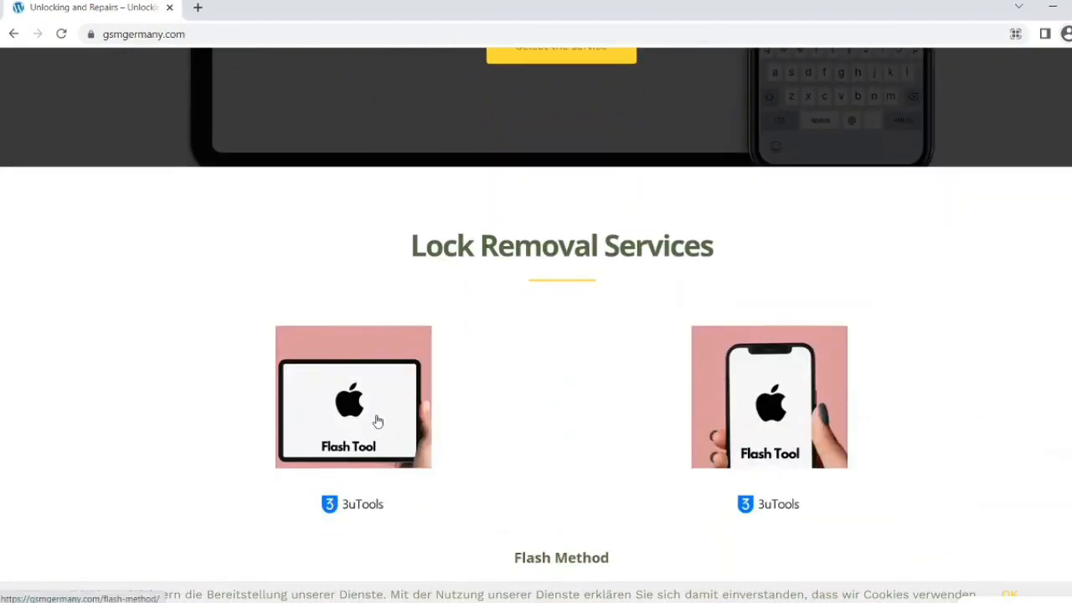
click(353, 398)
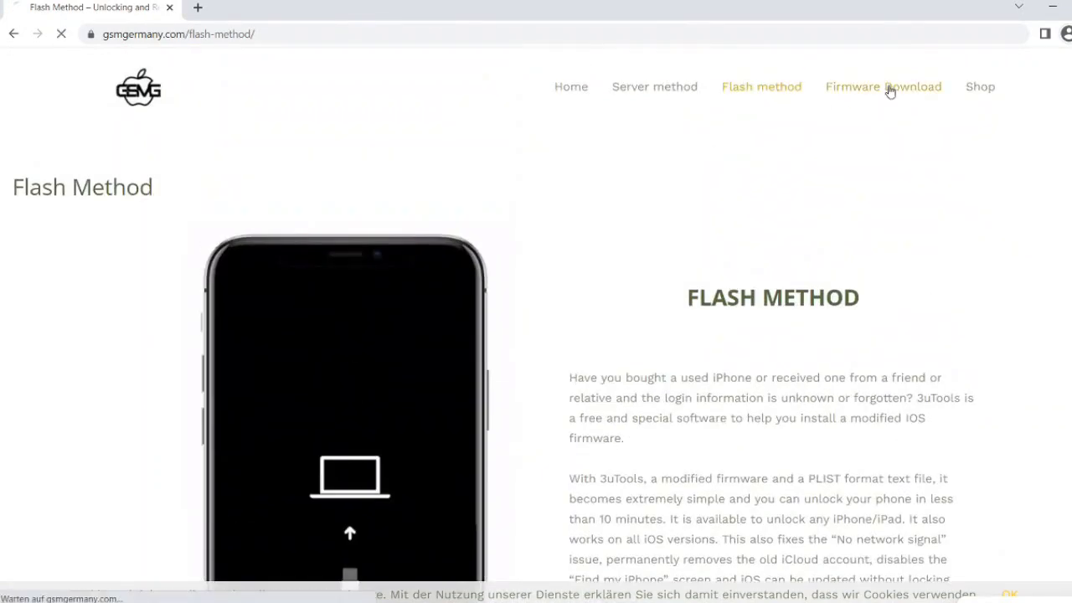
click(883, 86)
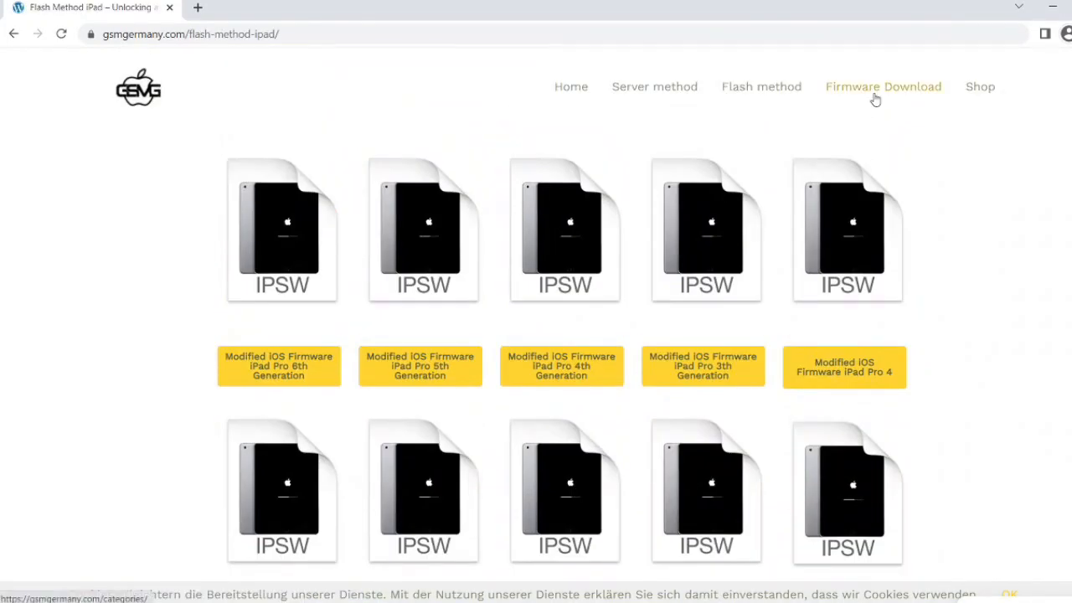
click(883, 86)
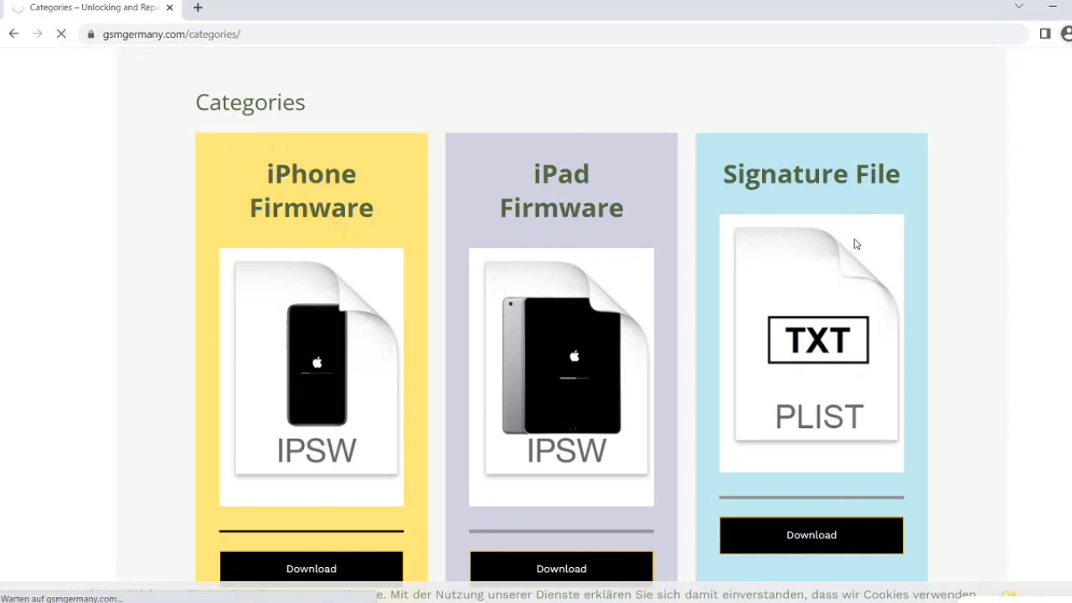
click(811, 535)
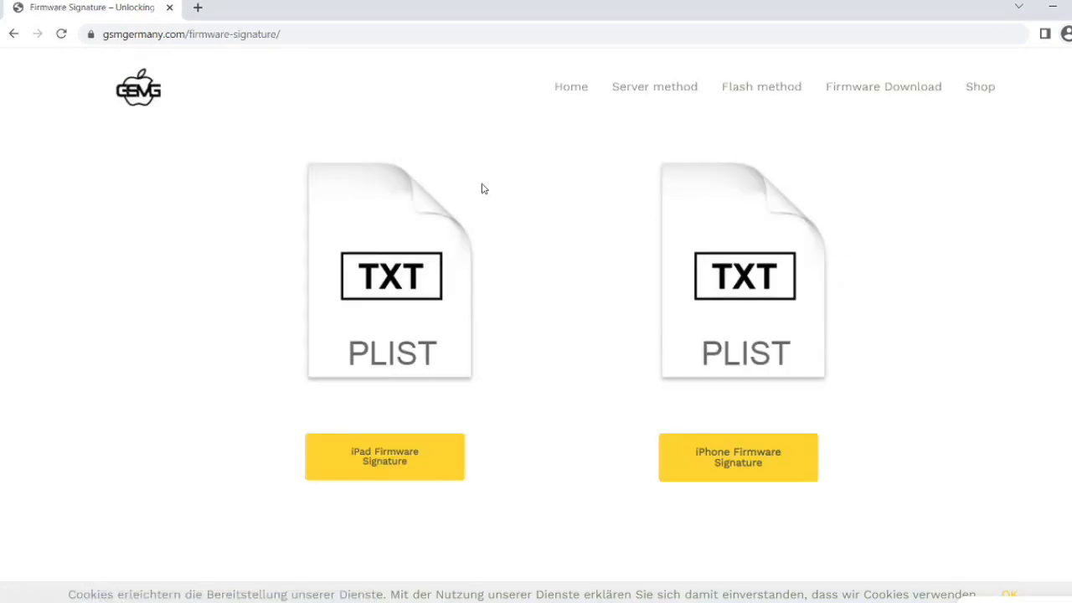
mouse_move(384, 457)
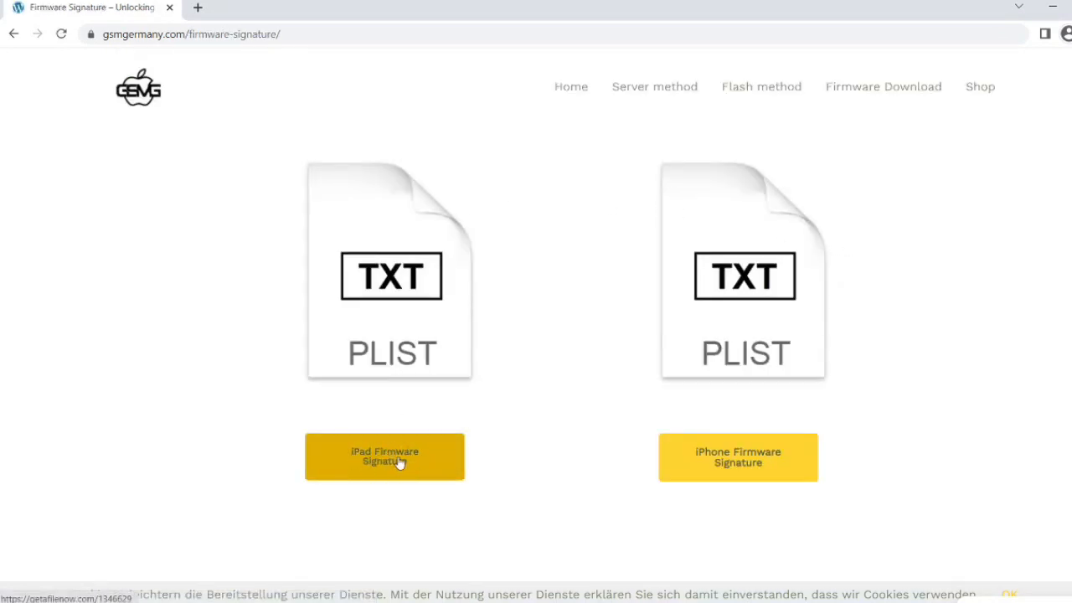
mouse_move(637, 187)
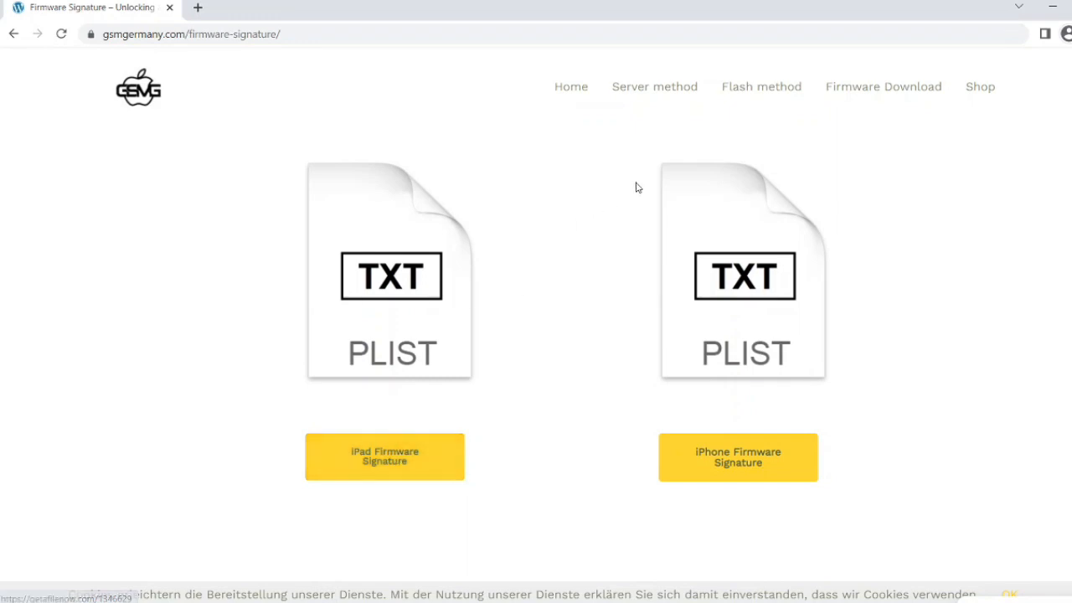
mouse_move(639, 464)
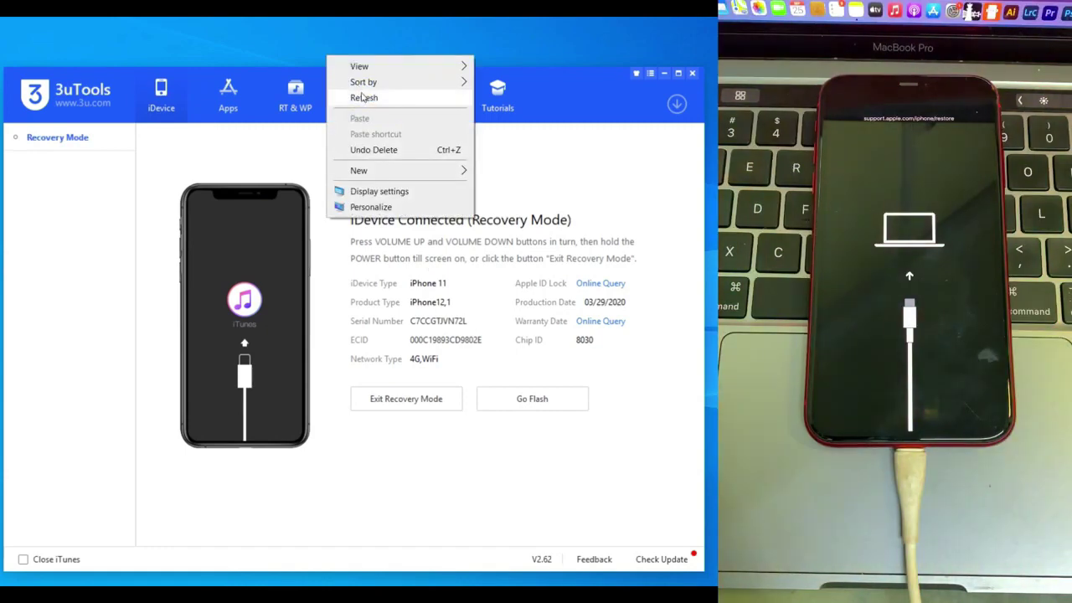
Open the iCloud Bypass Passcode iOS16 PLIST file from New folder (3).
click(364, 97)
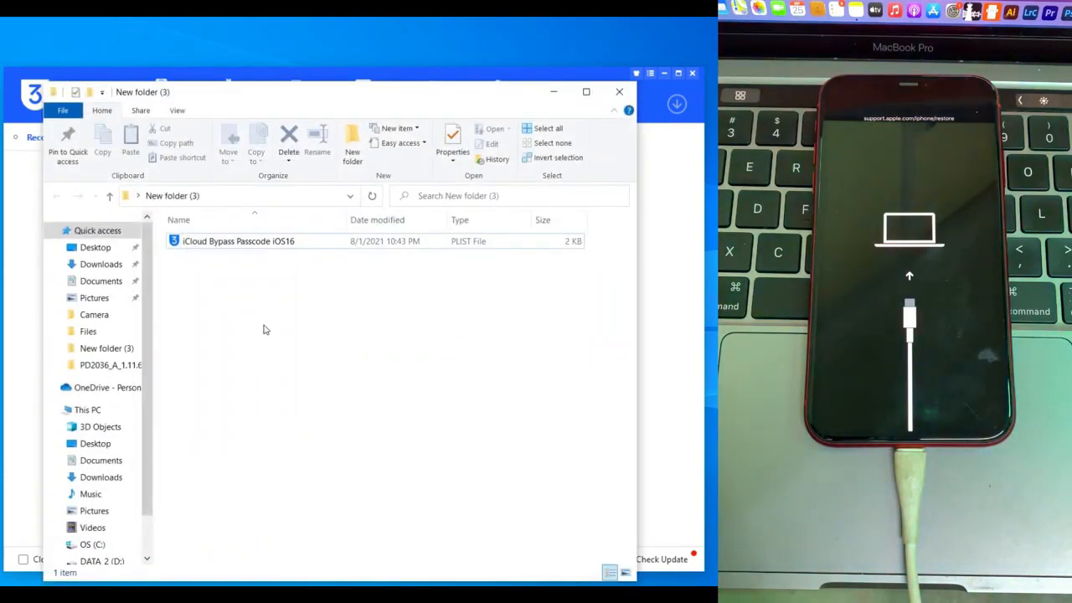
right_click(239, 241)
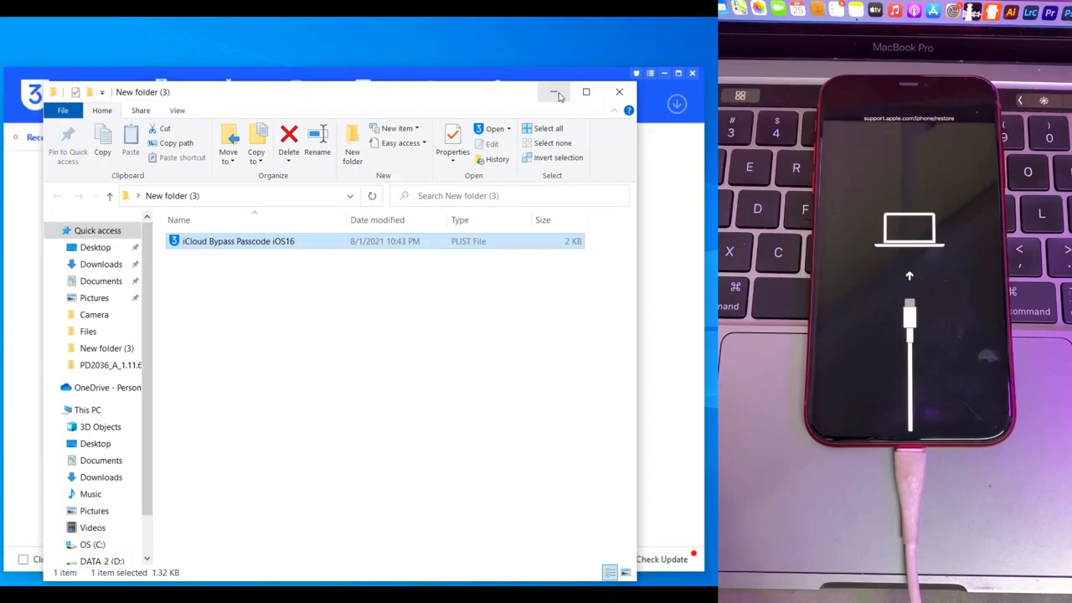
double_click(239, 241)
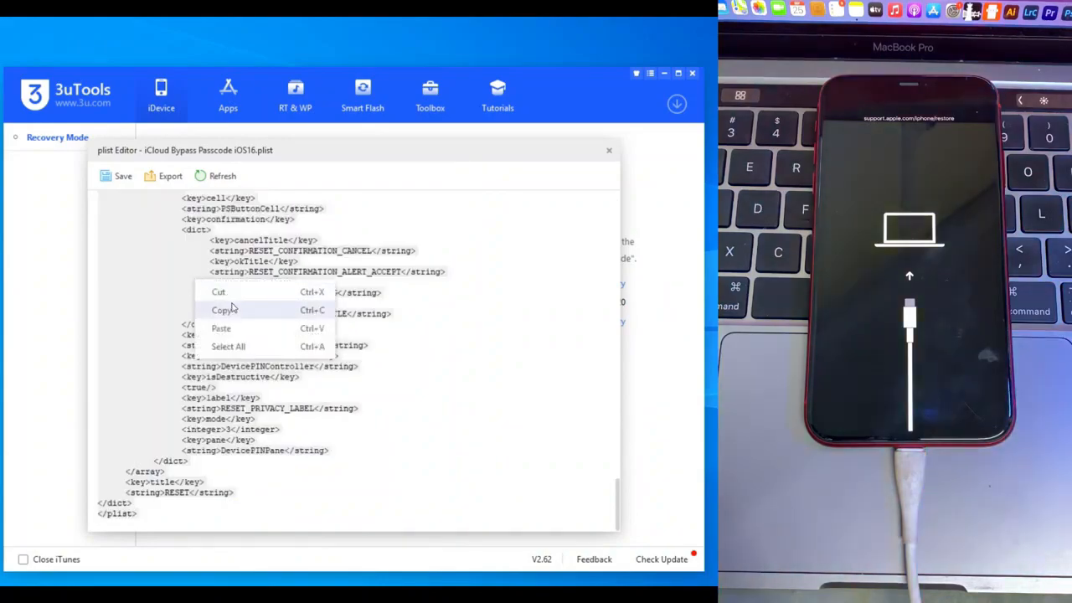
Copy the plist contents and paste them at the end of C:\3uTools\Files\deviceinfo.
click(609, 150)
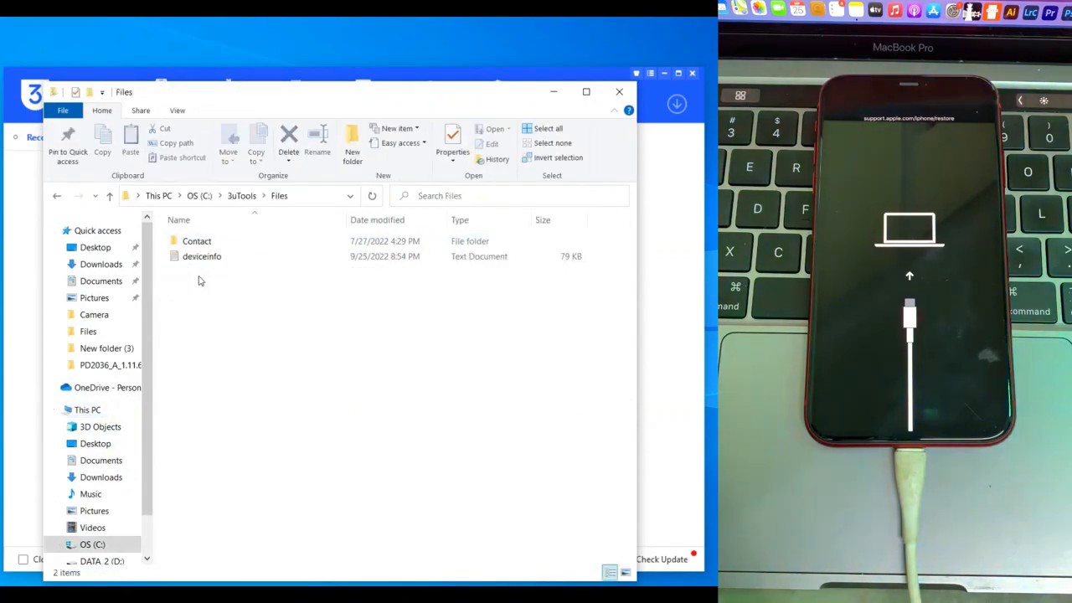
double_click(202, 256)
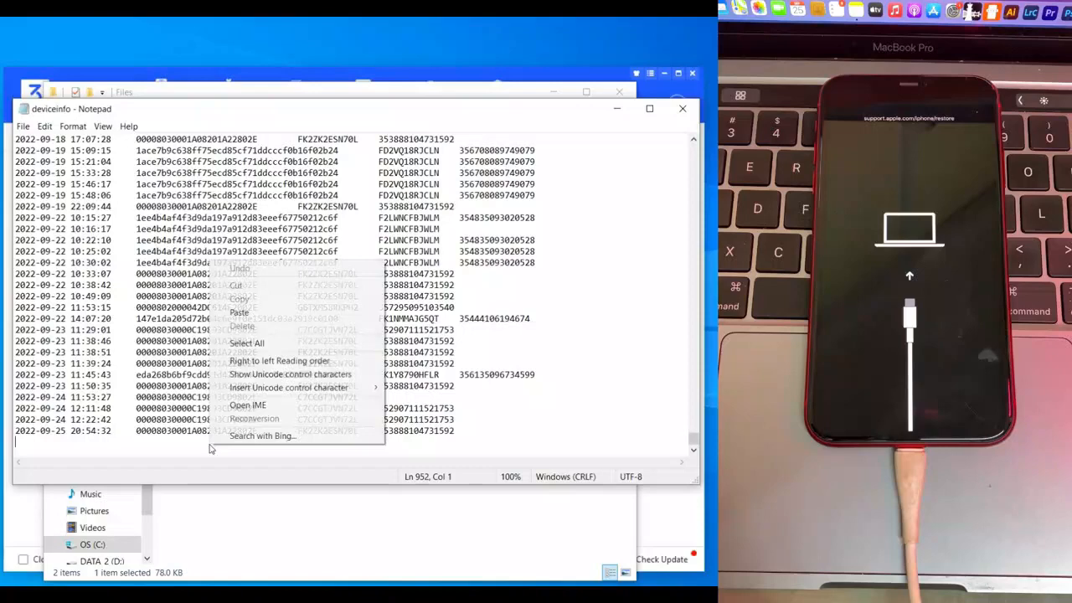
click(240, 312)
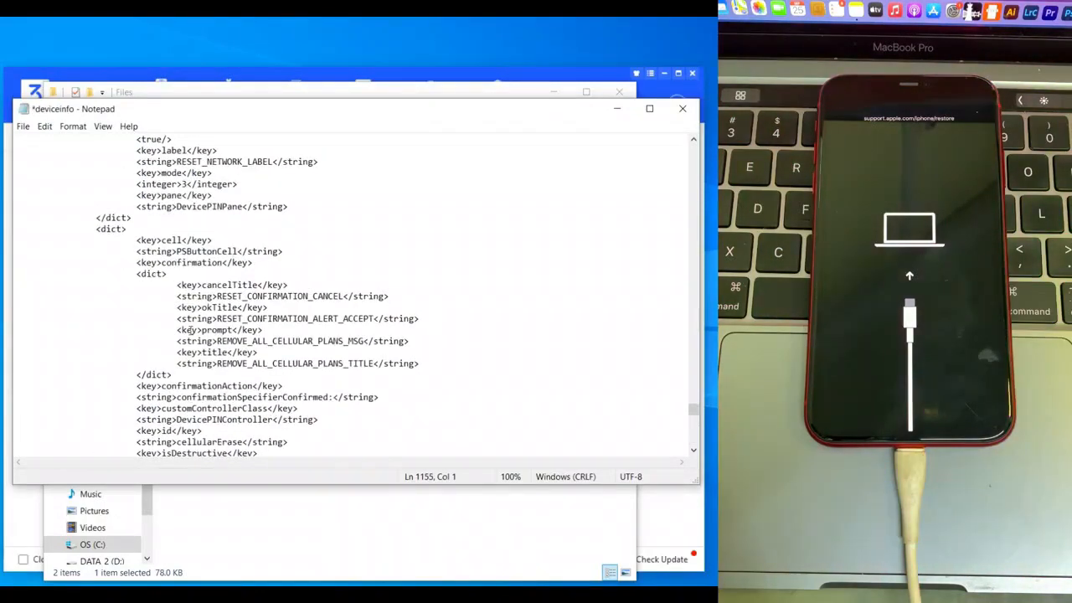
scroll(down, 3)
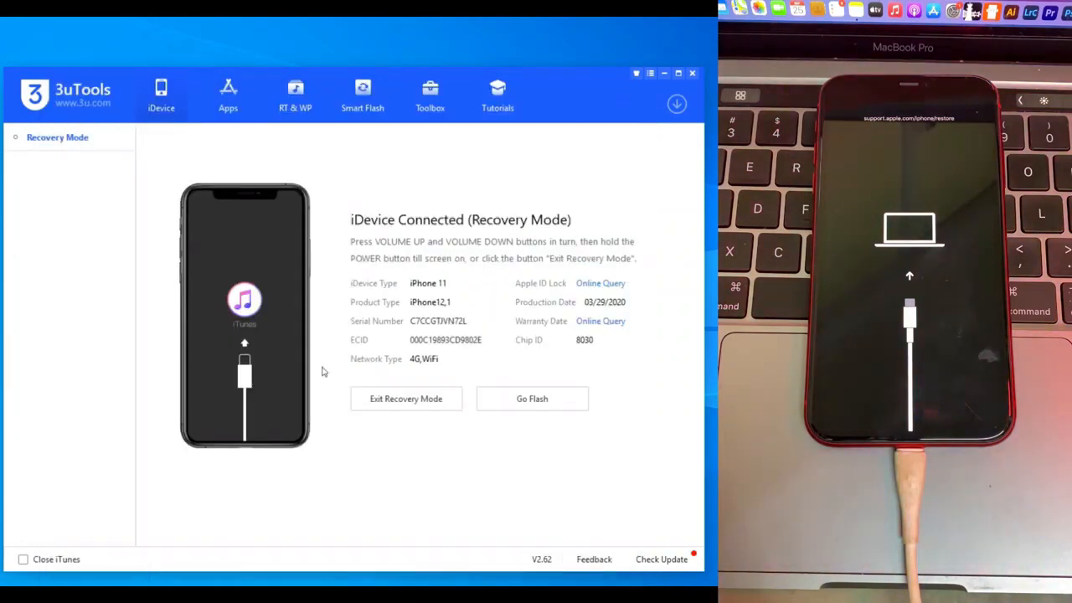
Flash the imported iOS 16.0 firmware onto the iPhone 11 via Smart Flash > Easy Flash.
click(532, 398)
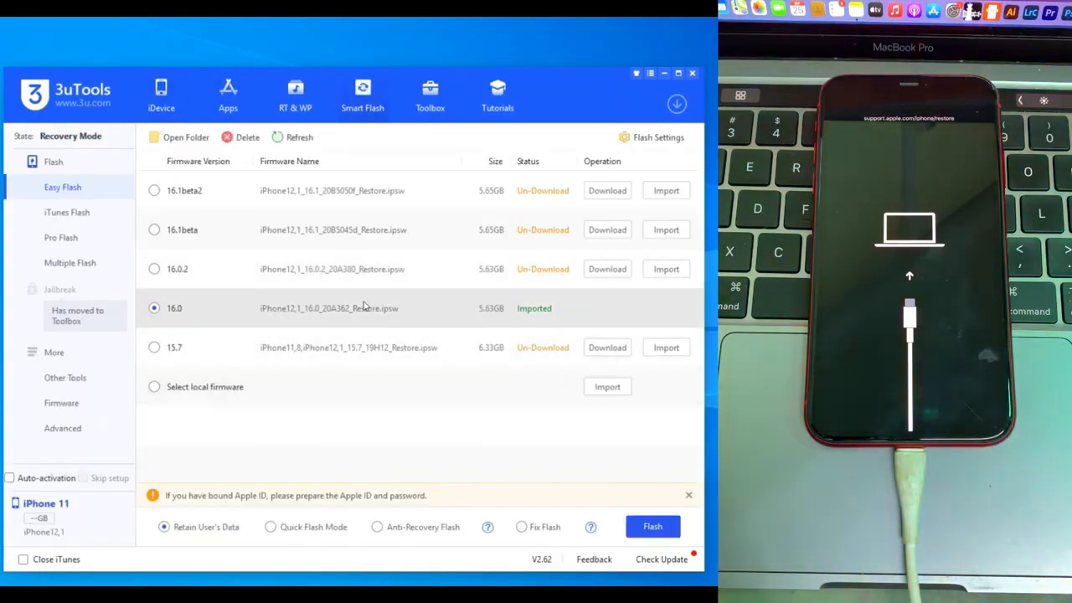
click(652, 526)
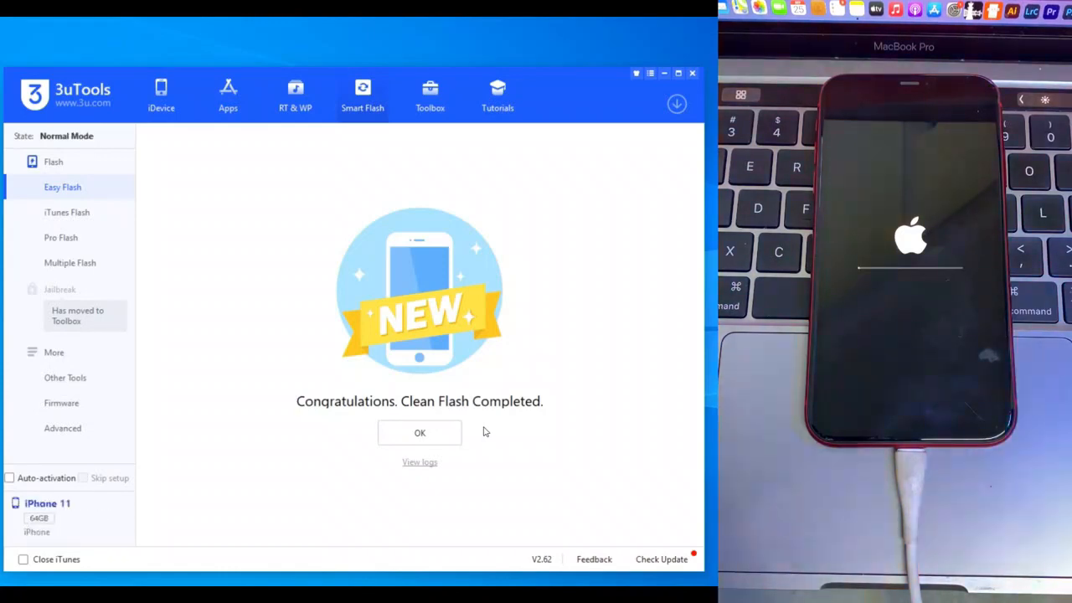
Dismiss the flash-complete message and start Activate Now with Skip Setup.
click(419, 432)
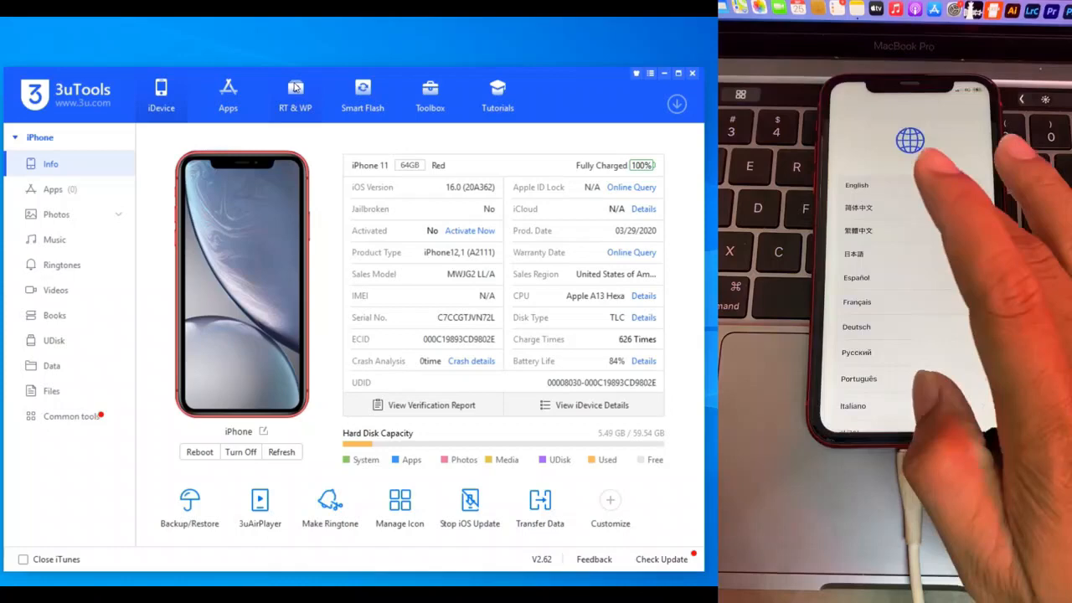
click(857, 185)
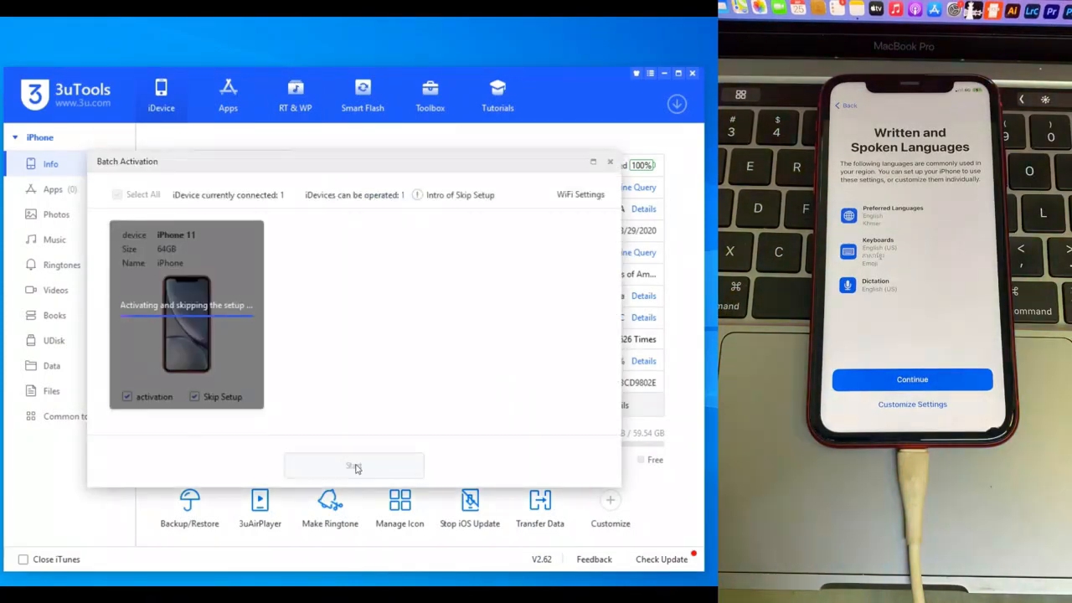
right_click(356, 467)
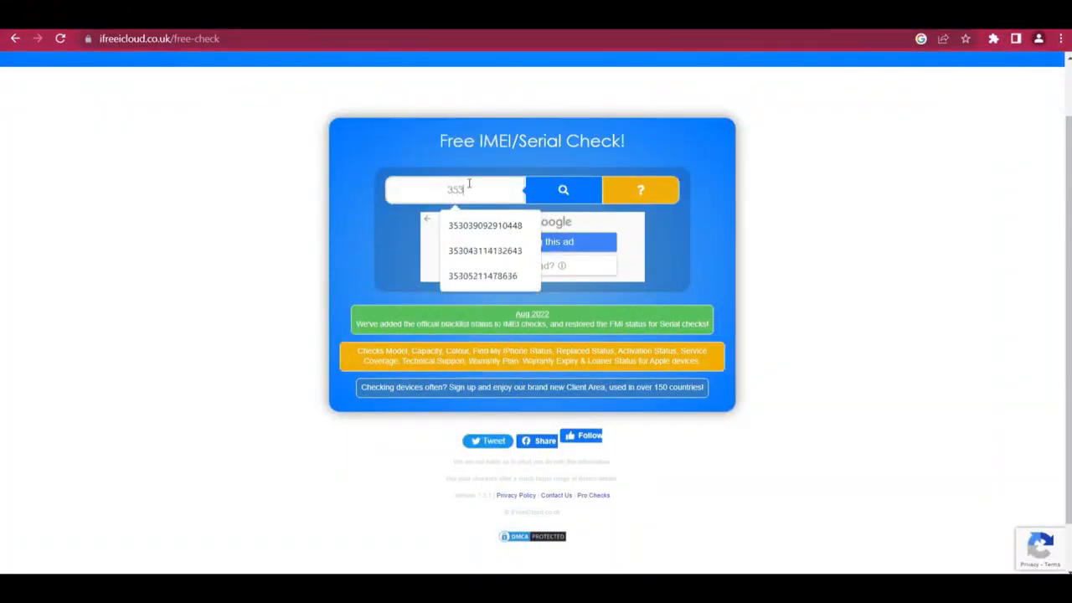
click(486, 250)
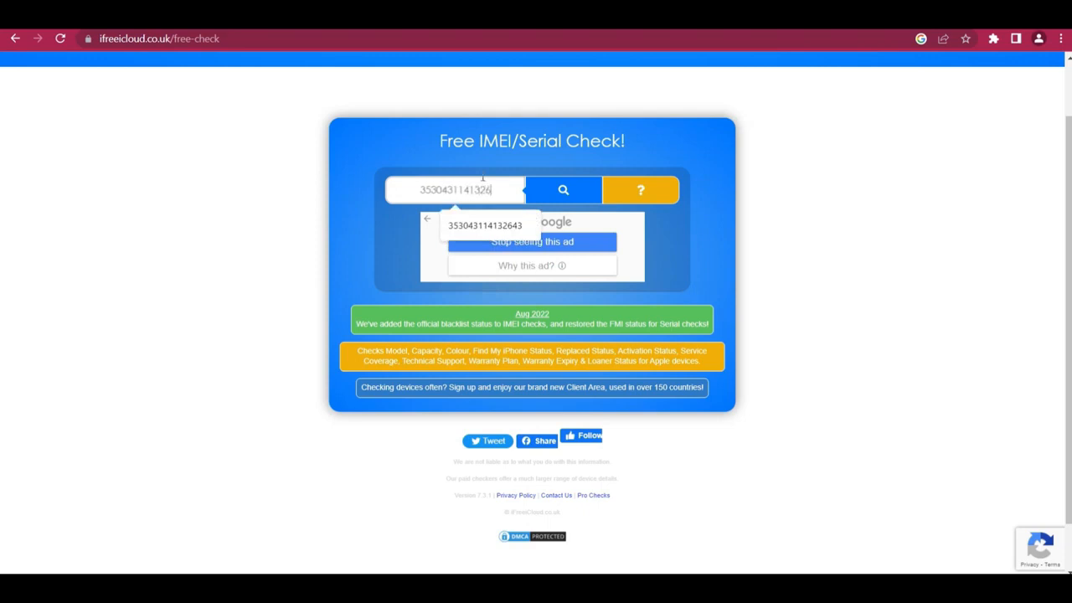
click(562, 189)
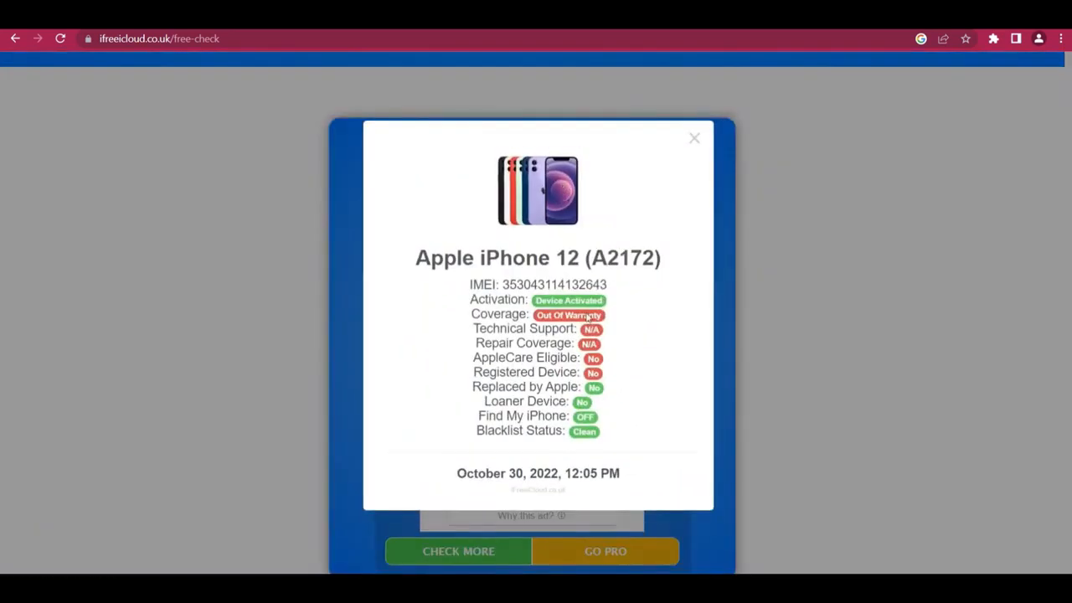
mouse_move(670, 285)
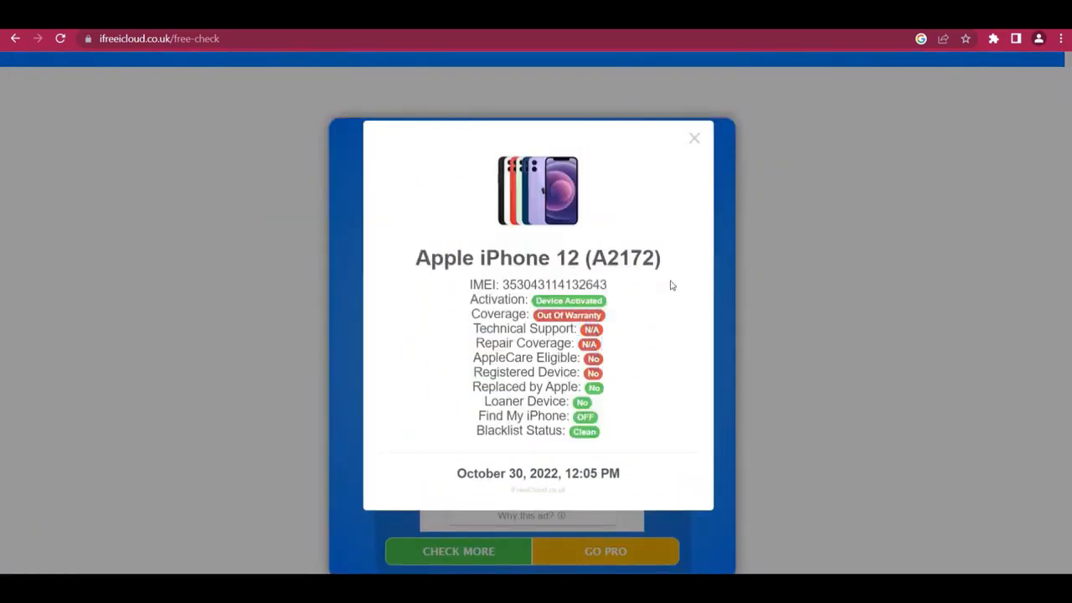